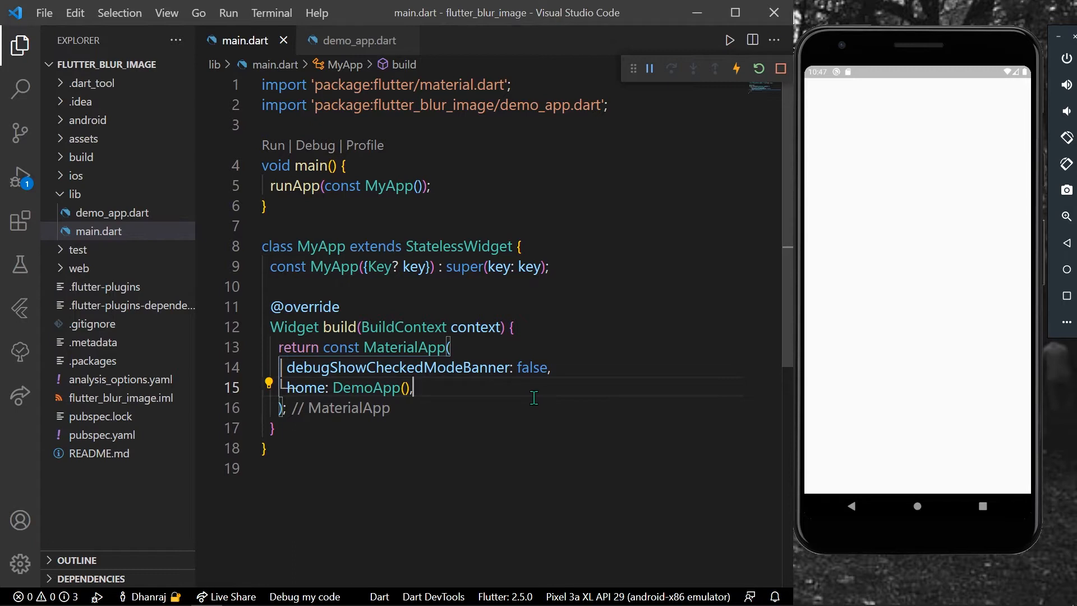
mouse_move(415, 388)
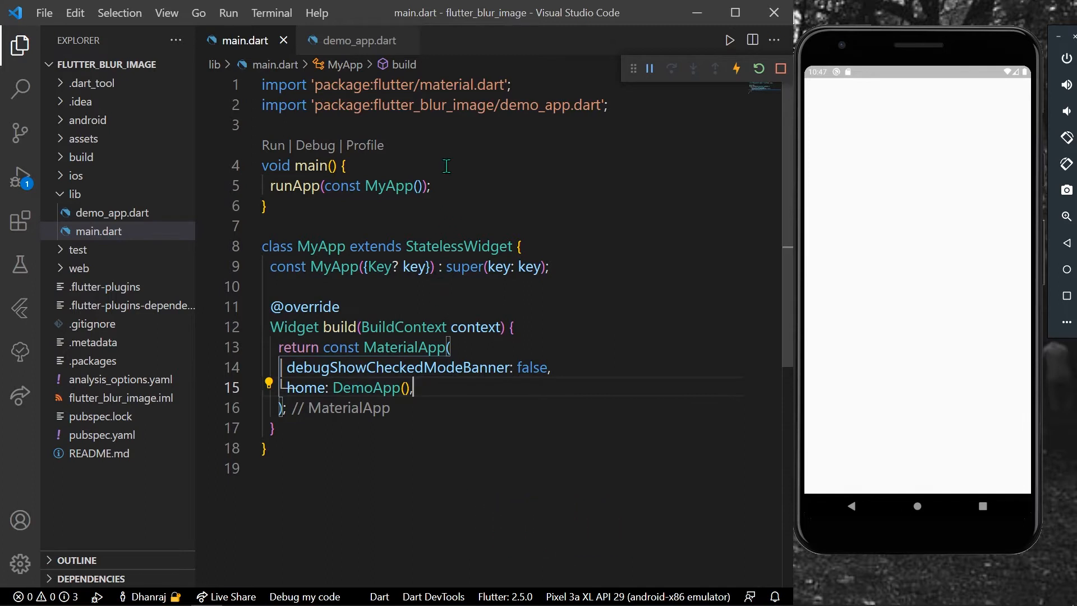
Open demo_app.dart from the lib folder in the Explorer sidebar
left_click(360, 41)
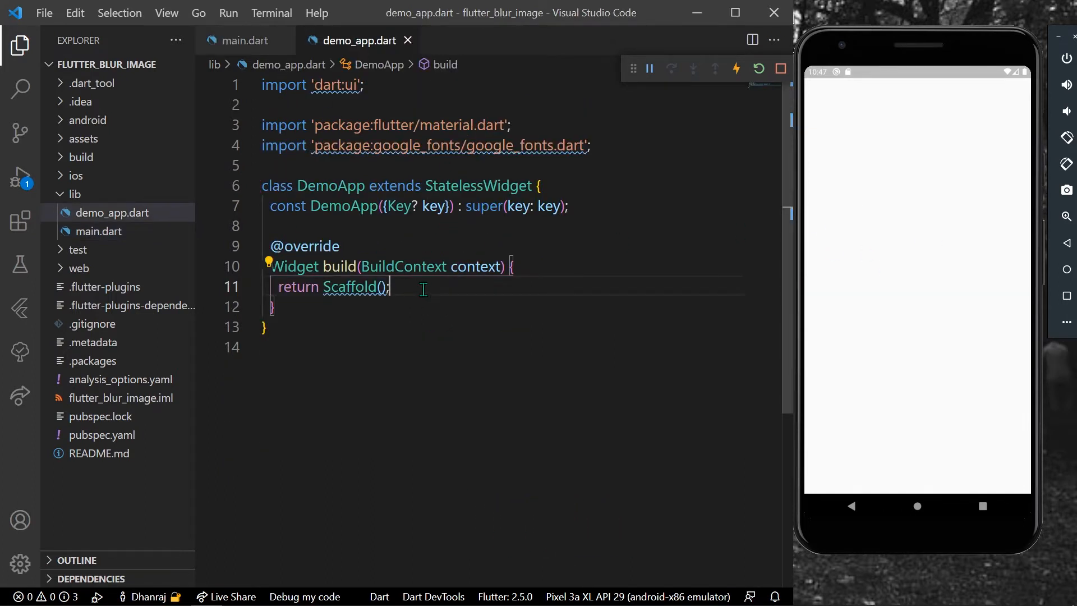
Add body: Container with a BoxDecoration holding a DecorationImage inside the Scaffold
type("body: ,")
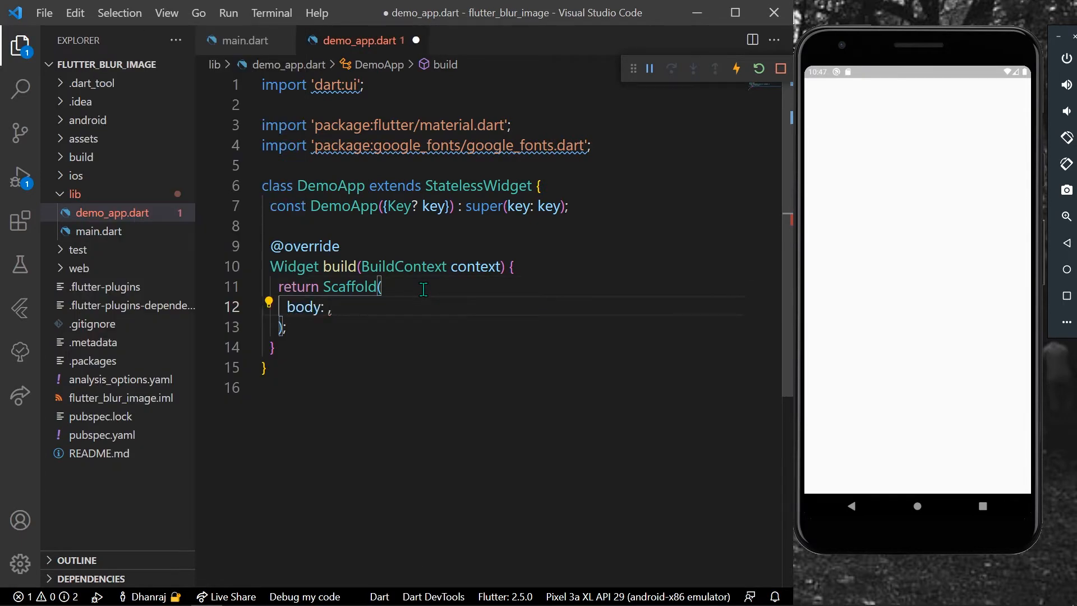
type("Container(")
type("image: DecorationImage(image: image")
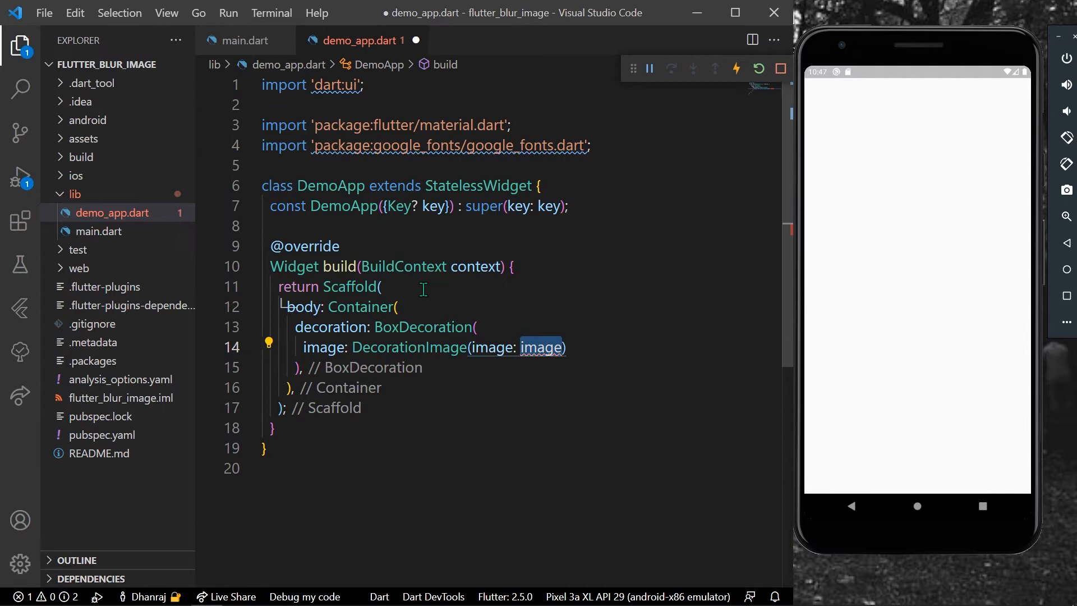
Set the DecorationImage to AssetImage('assets/images/image.jpg') with BoxFit.cover and hot reload
type("Ase")
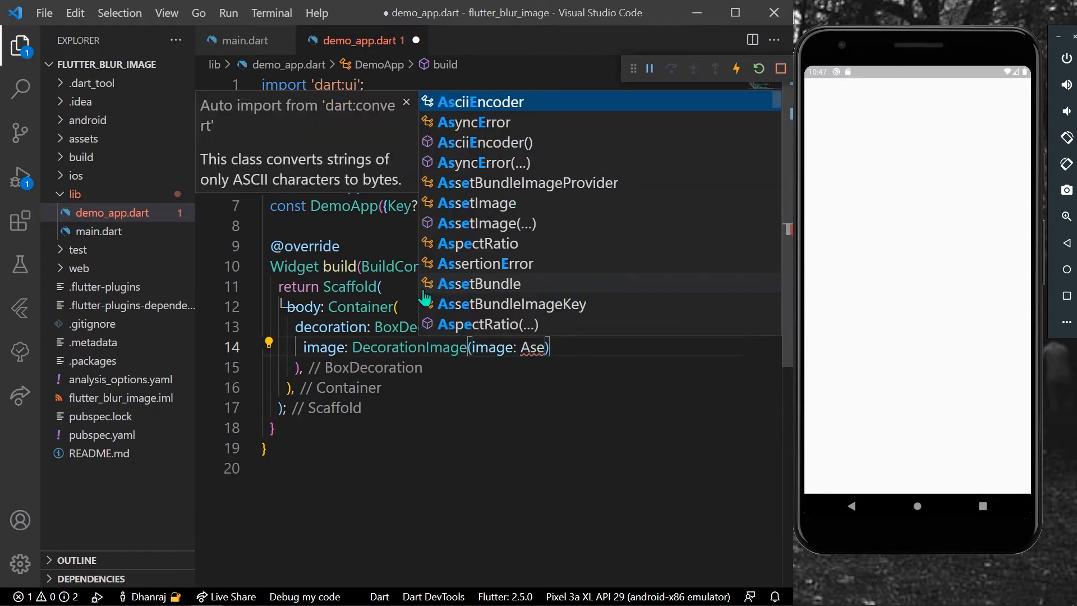
type("setIma")
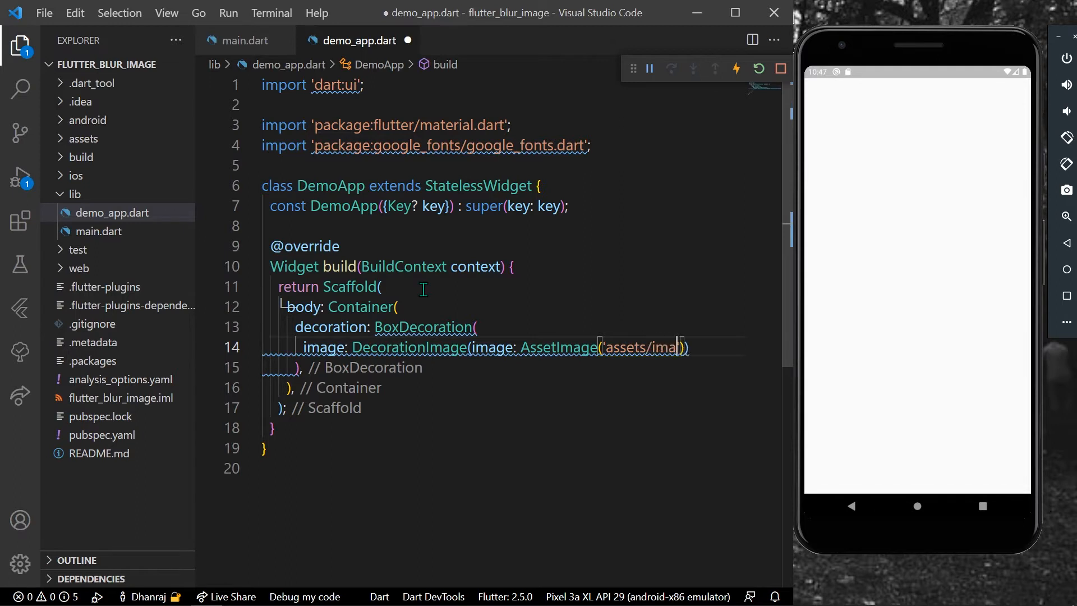
type("ges/image.jpg")
type("fit: BoxFit.cover)),")
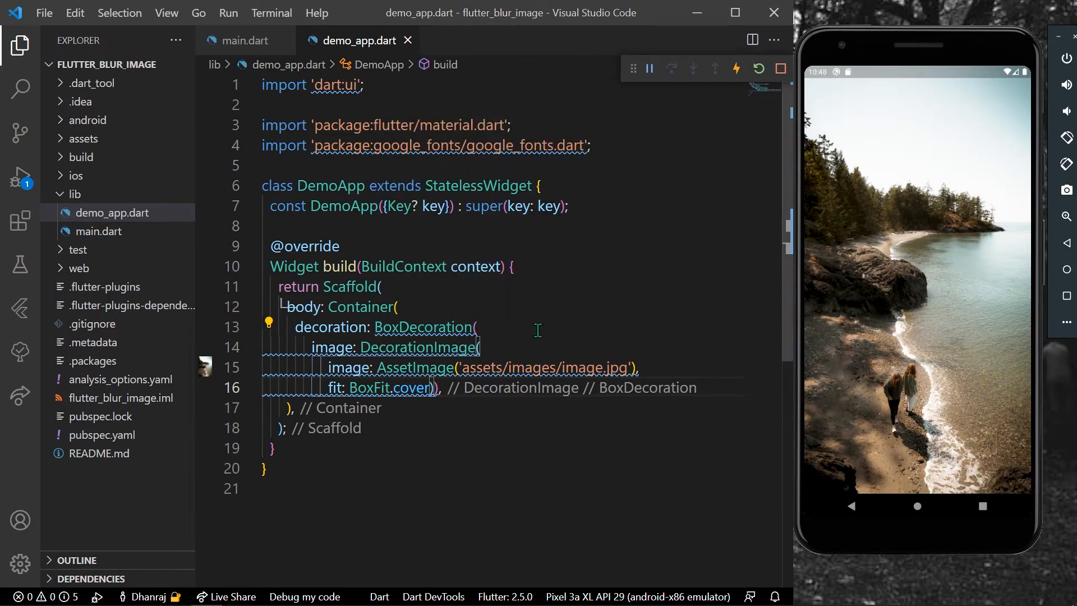
Mark BoxDecoration const and add a BackdropFilter child with filter: ImageFilter
scroll("down", 3)
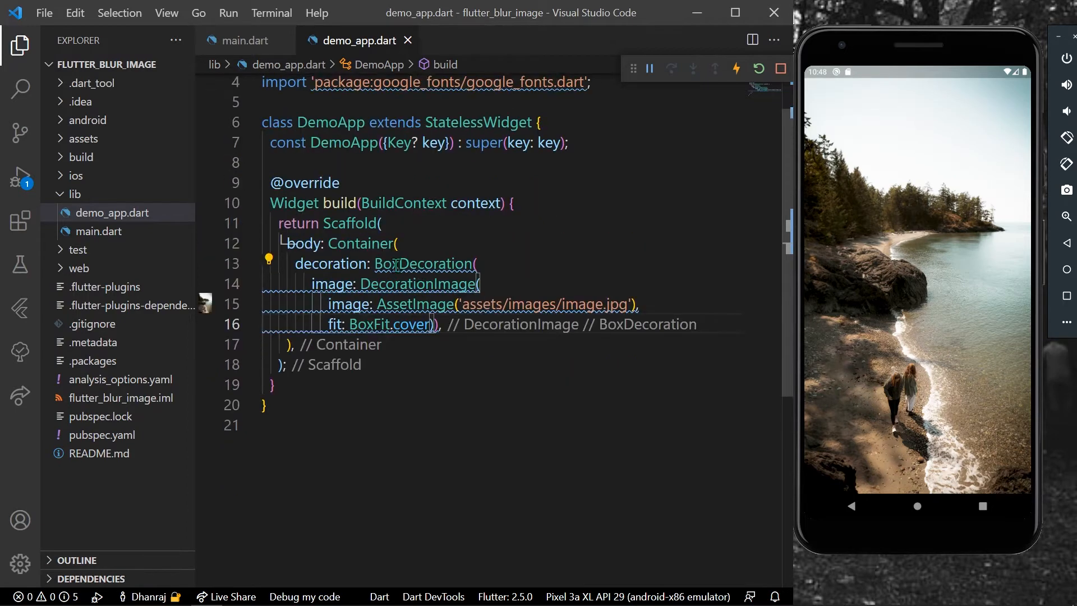
type("const")
type("child: ,")
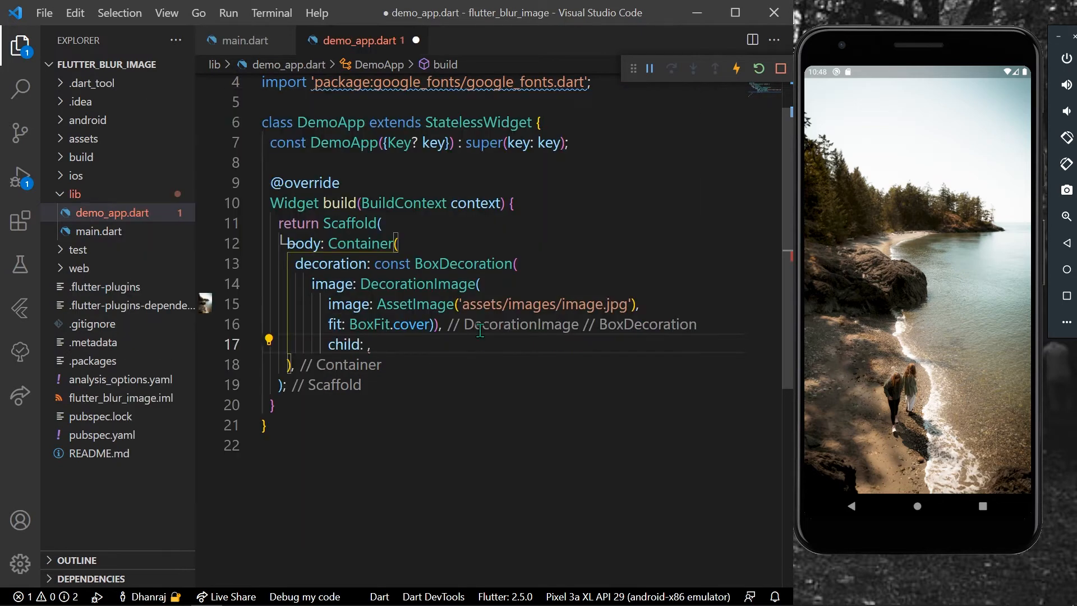
type("D")
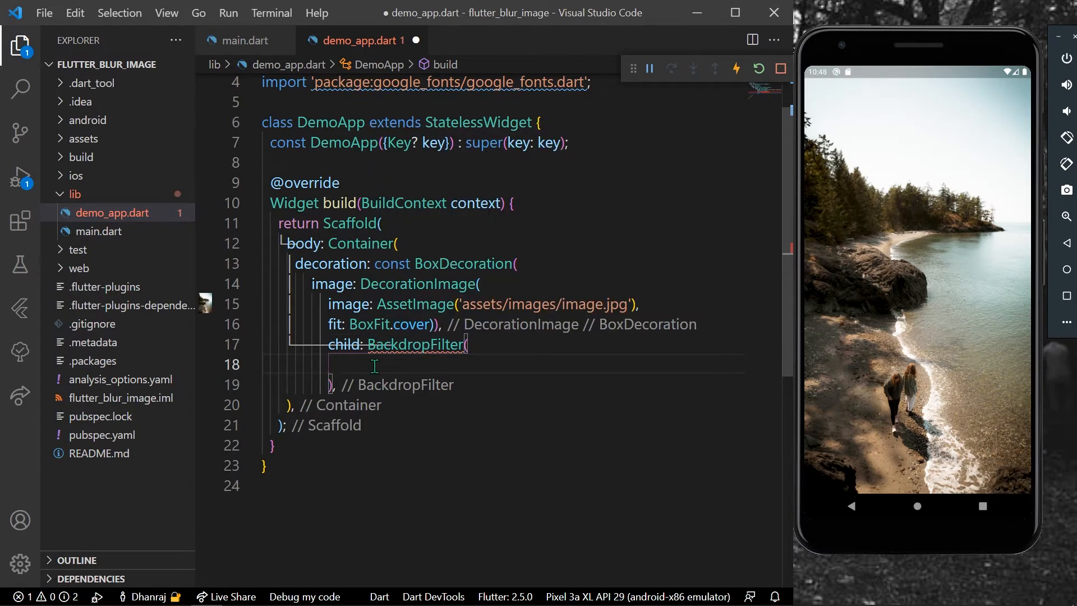
type("filter: ImageF")
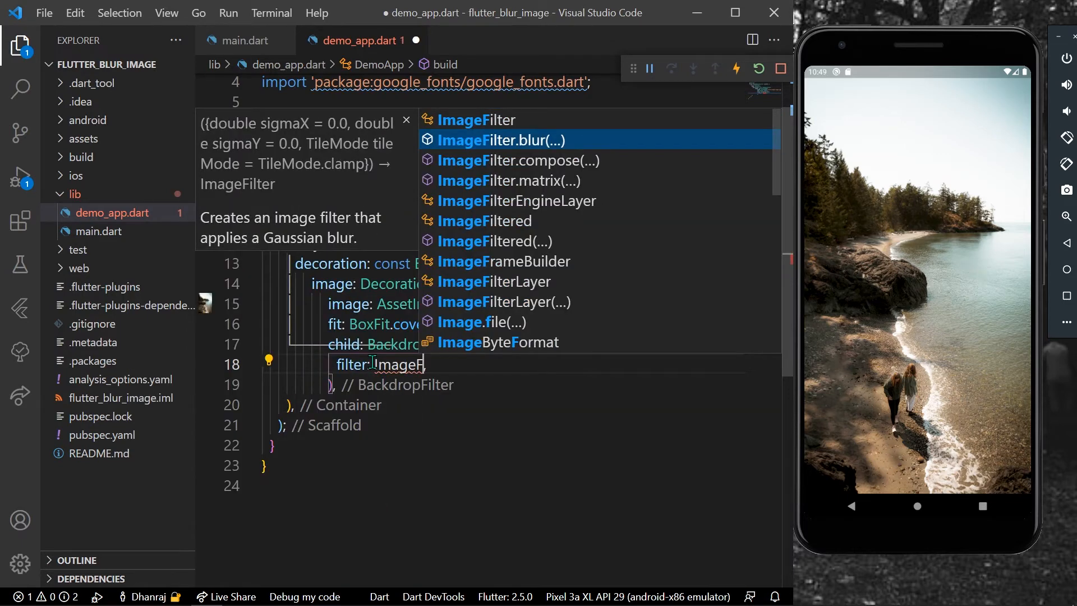
Set the filter to ImageFilter.blur with sigmaX 5 and sigmaY 5, plus a Center child
left_click(500, 140)
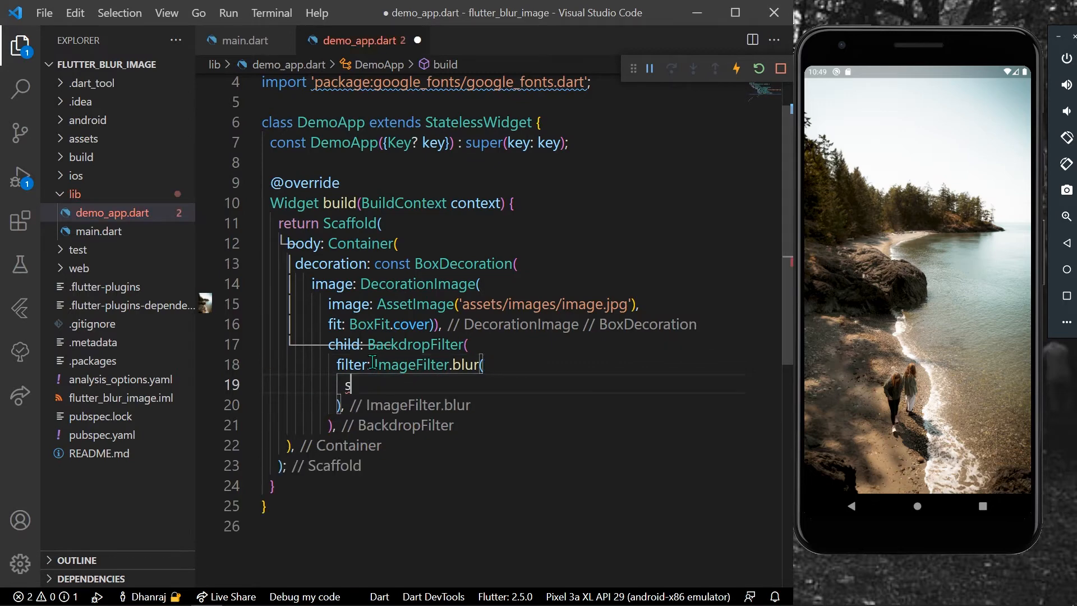
type("s")
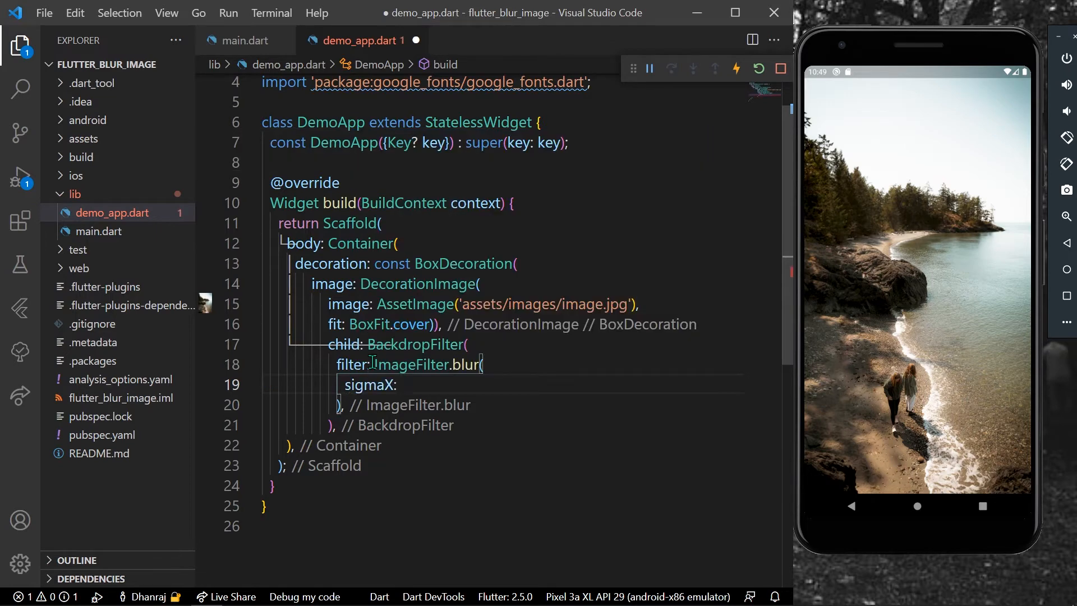
type("5,")
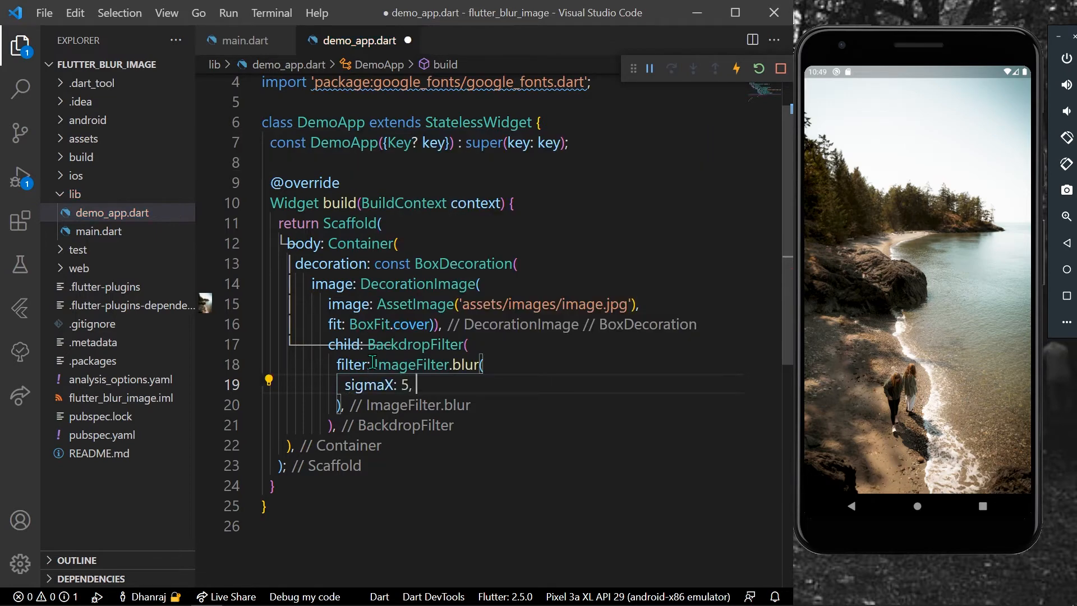
type("sigmaY:")
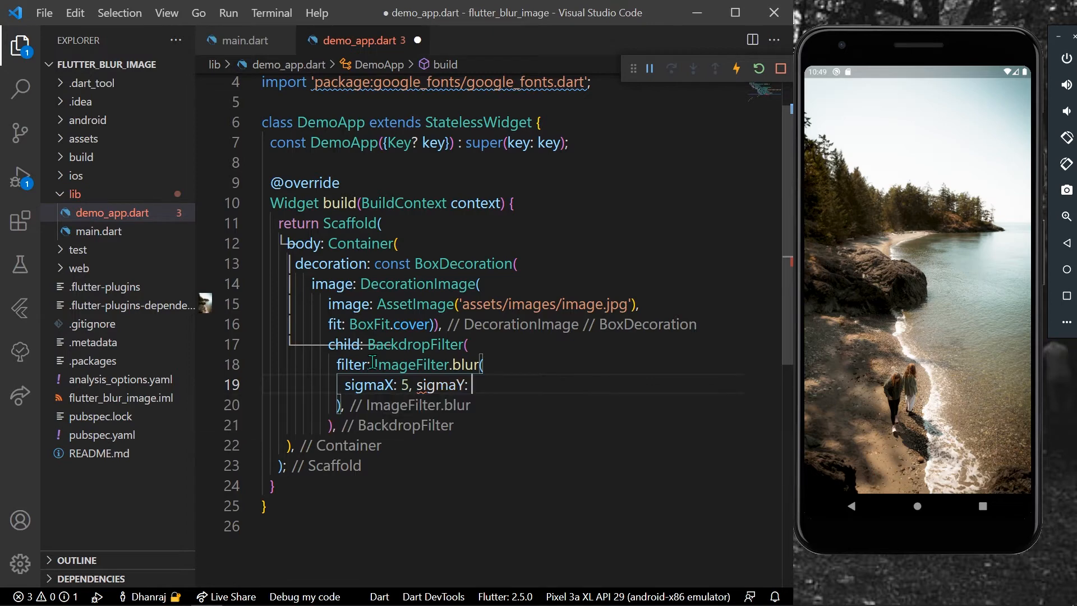
type("5")
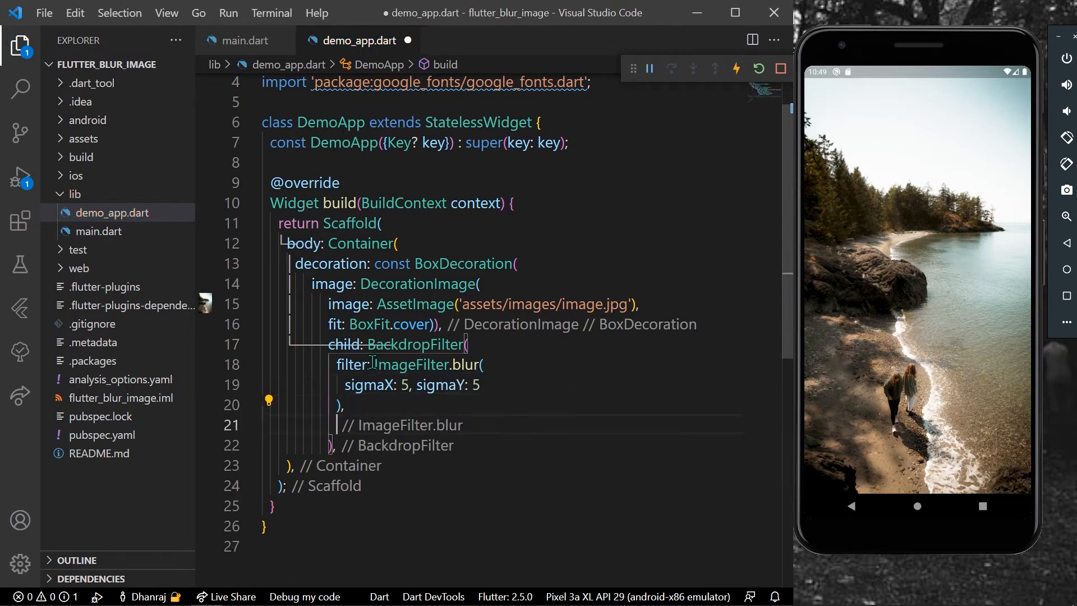
type("child: C")
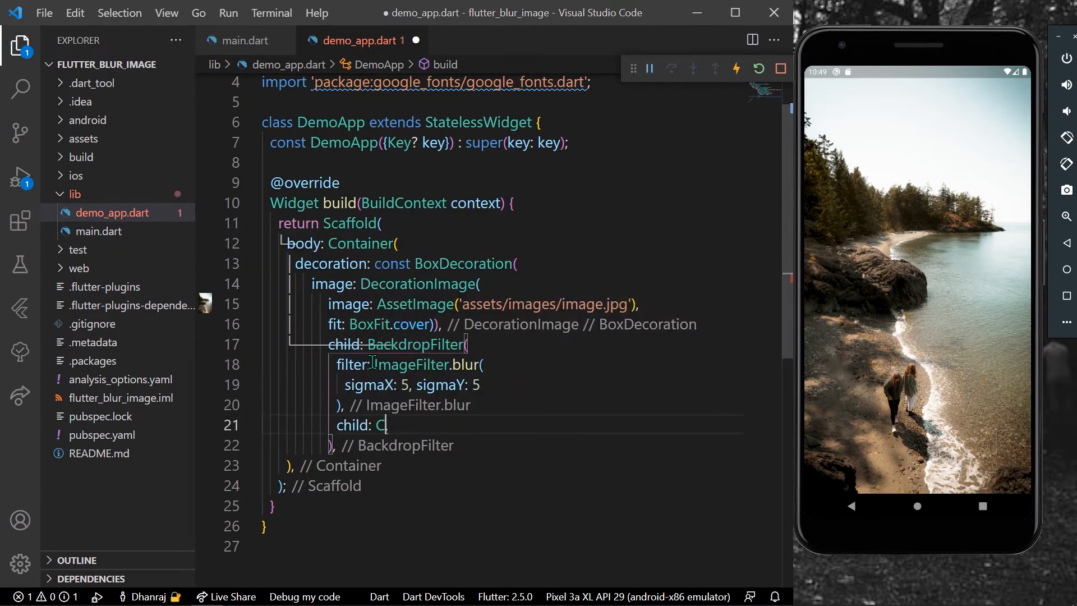
type("C")
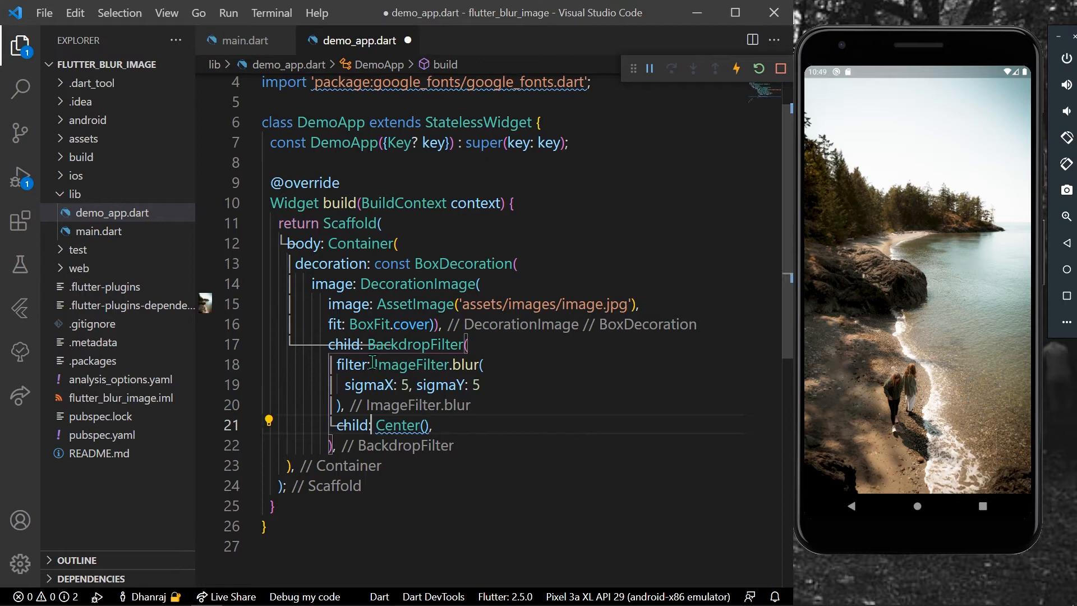
Add a const Text reading 'Travel the world' inside the Center
type("const")
type("child: Text")
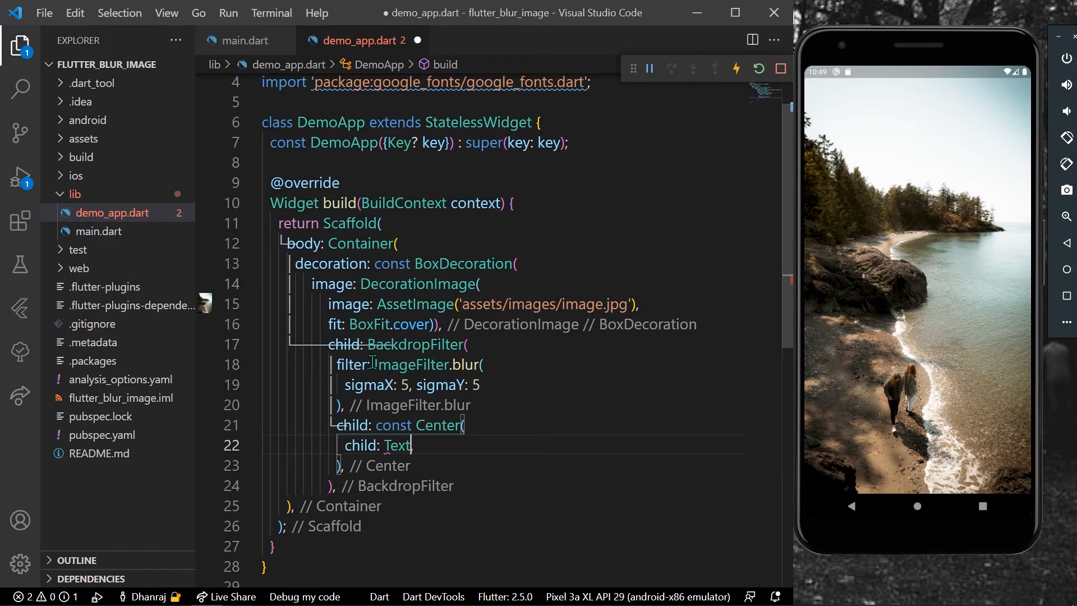
type("('data'),")
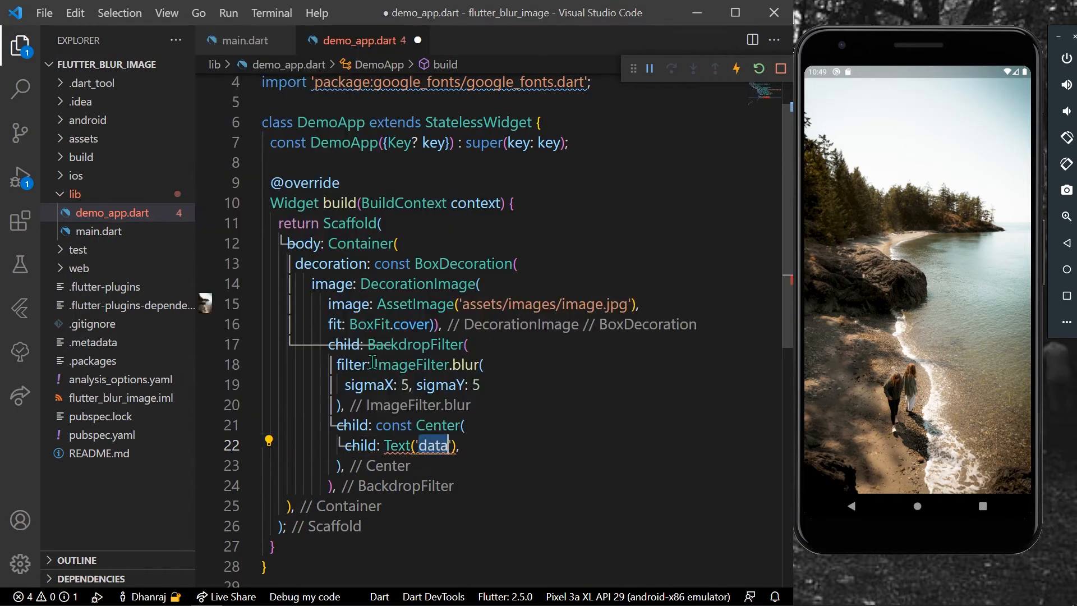
type("Travel")
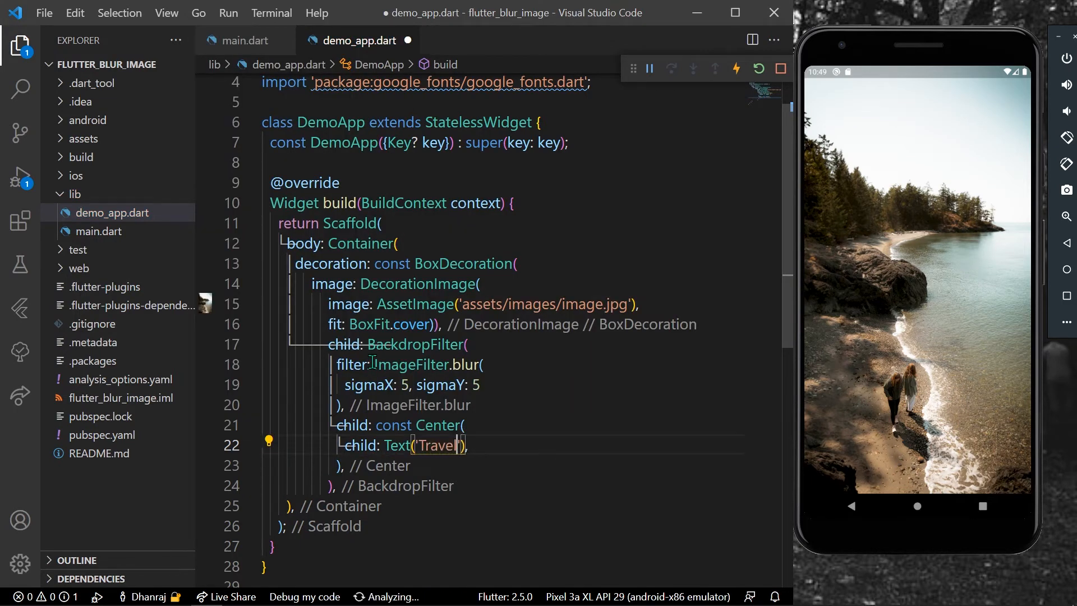
type("the wo")
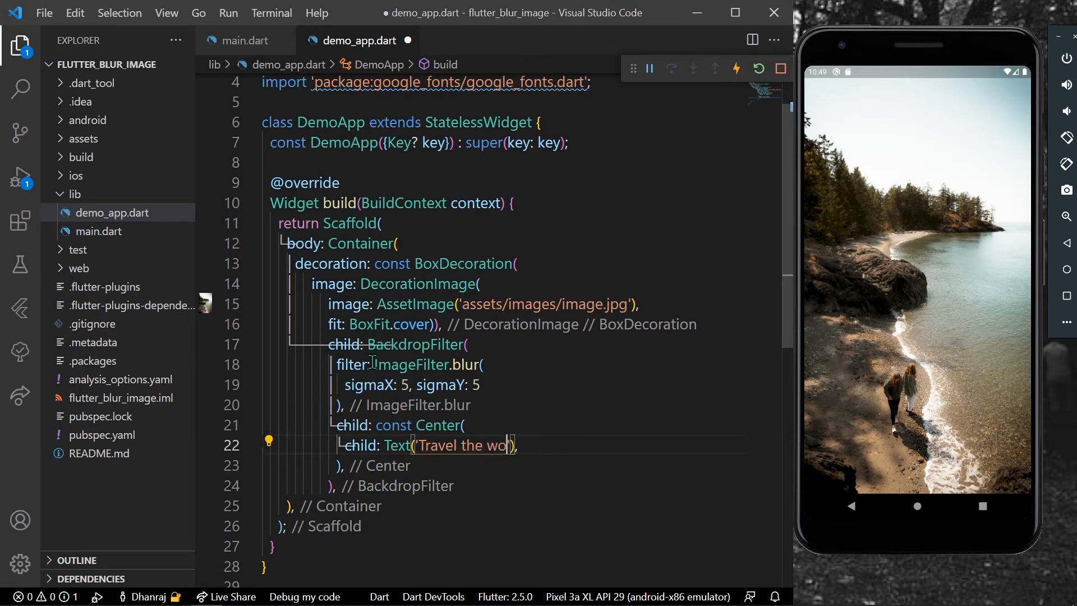
type("rld")
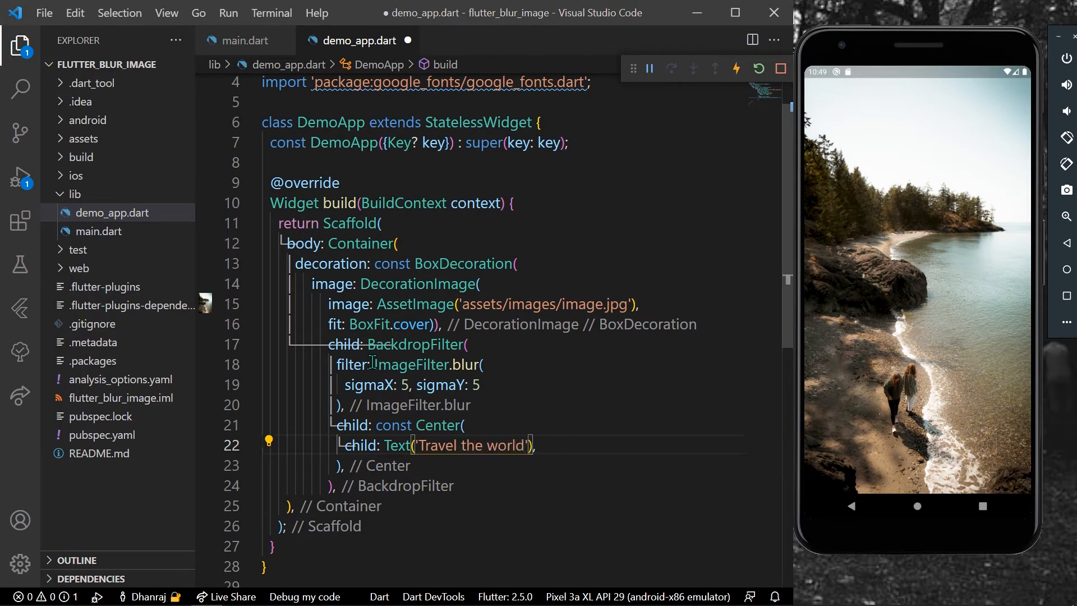
Insert a GoogleFonts.tradeWinds style, then undo and put the Text arguments on separate lines
type(",style:")
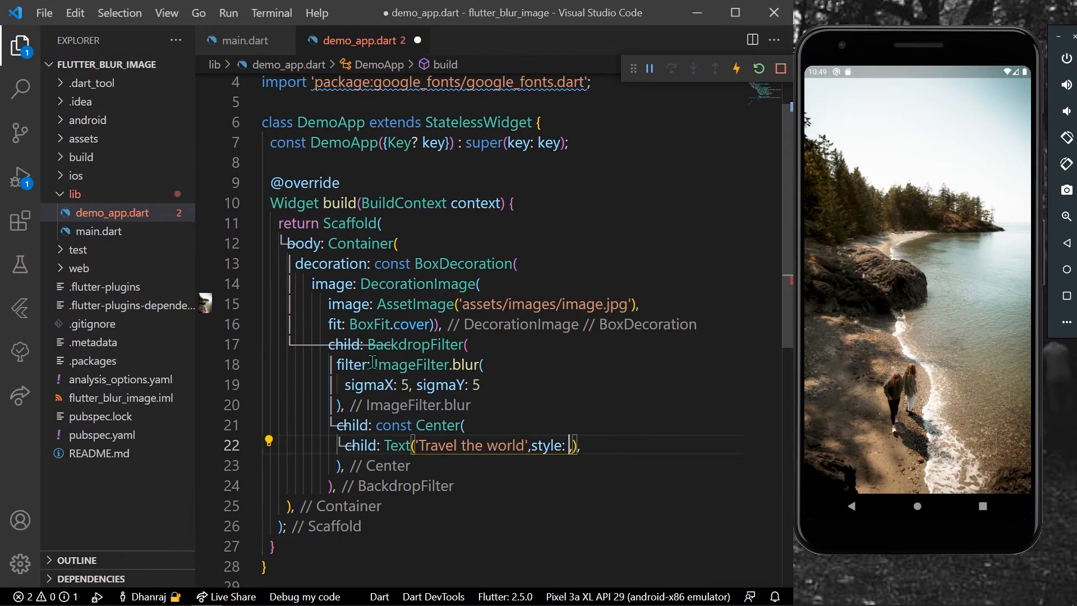
type("GoogleFonts")
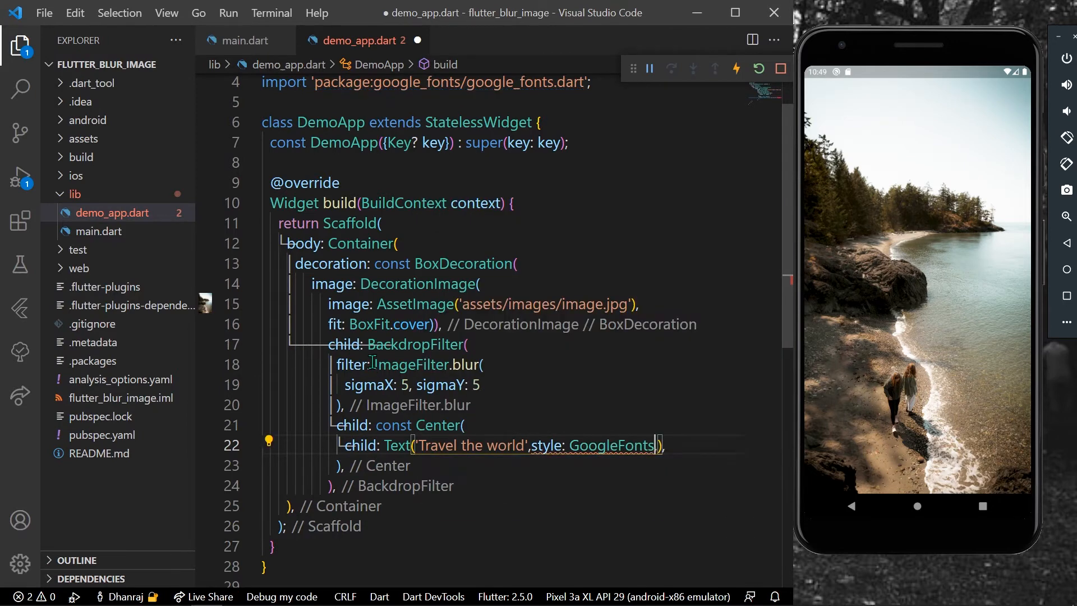
type(".")
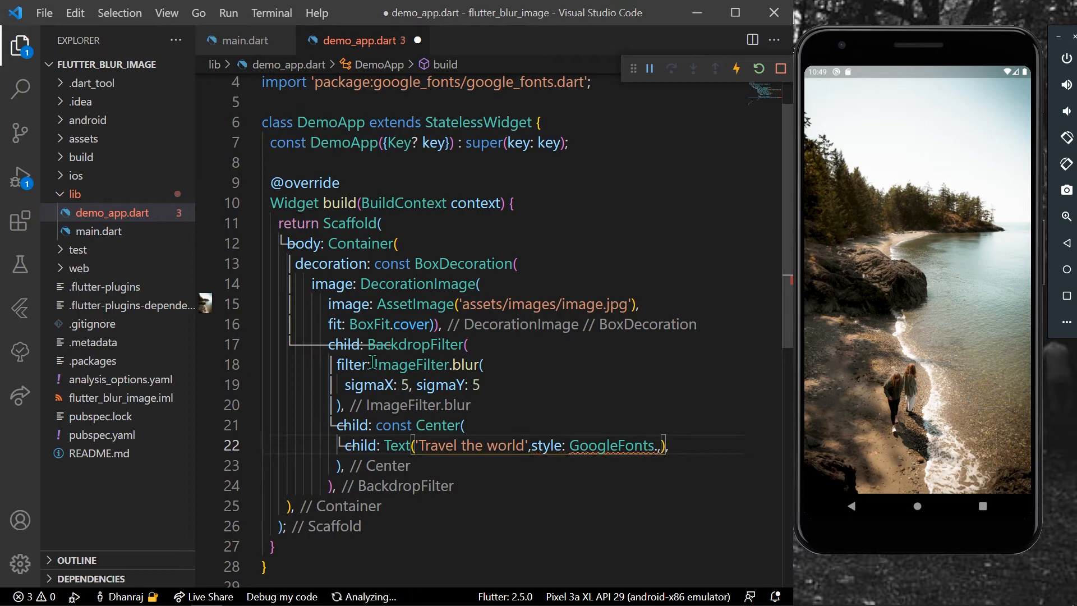
type("tra")
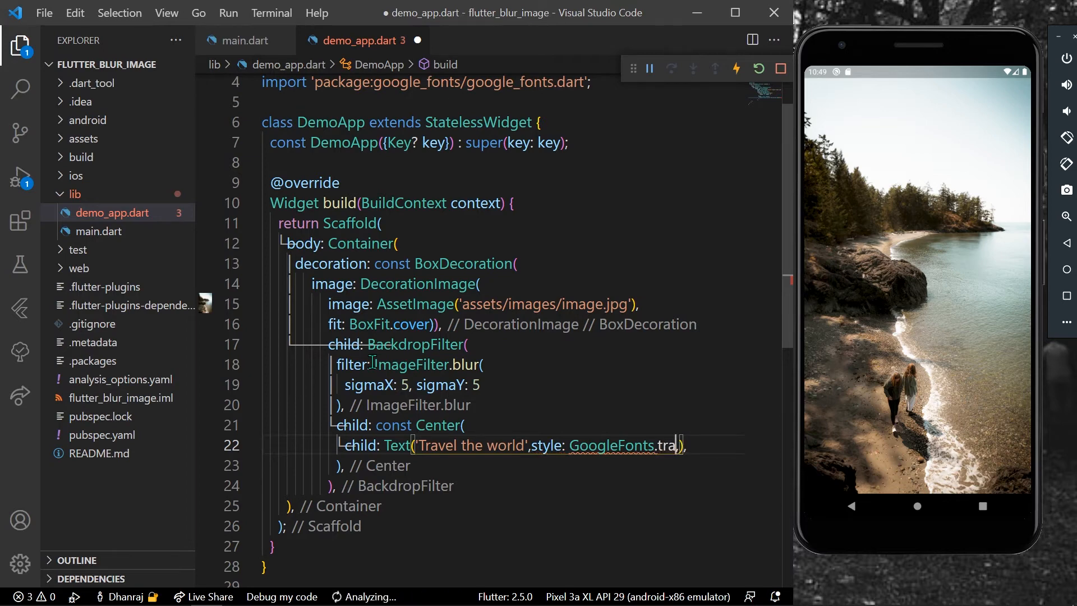
type("tra")
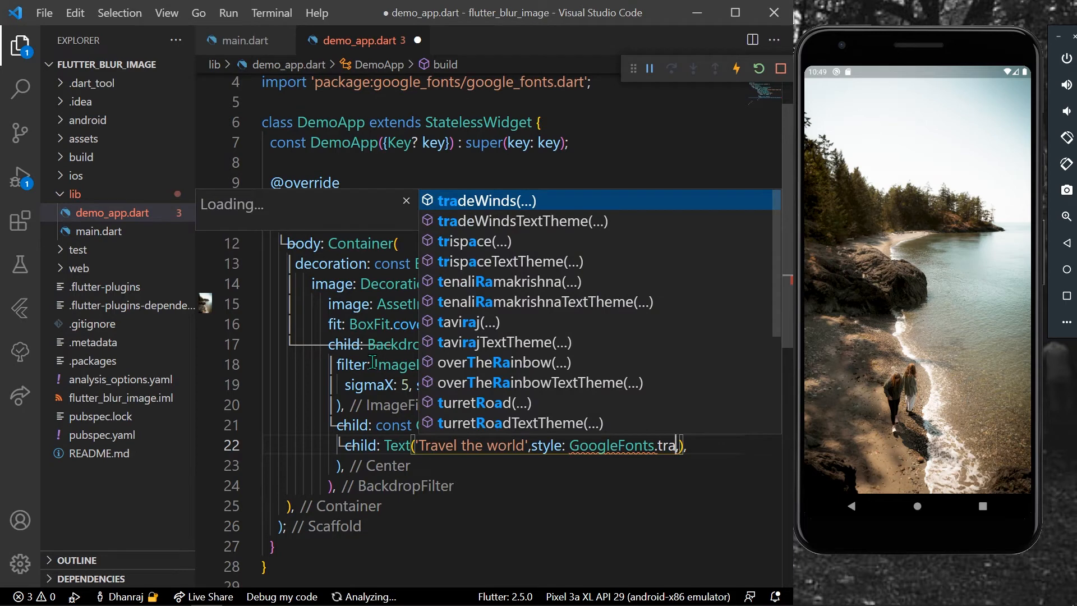
left_click(485, 199)
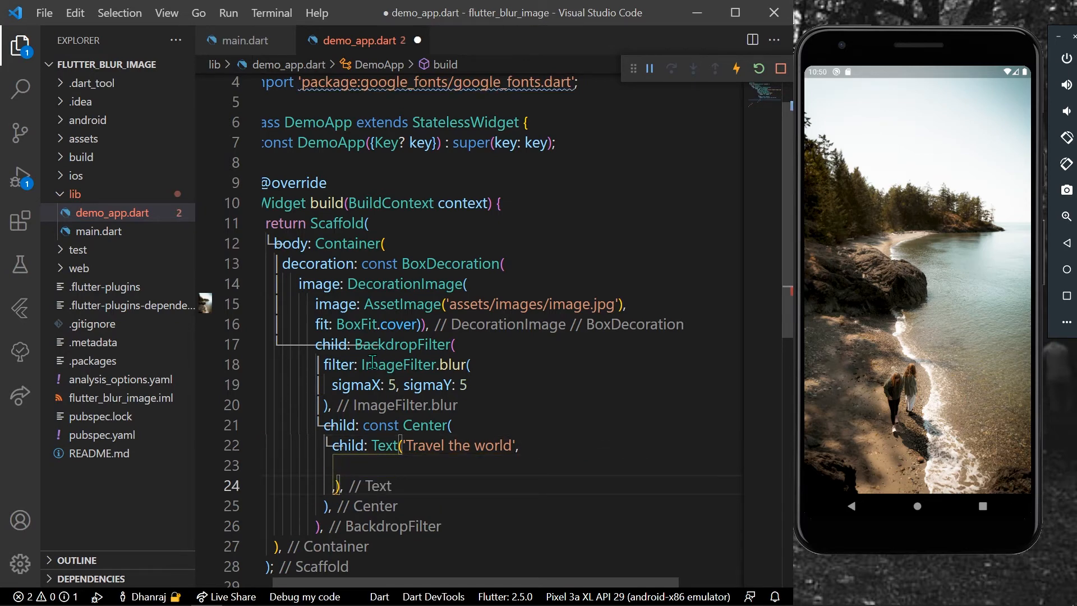
Style the text with GoogleFonts.tradeWinds, font size 50 and Colors.white
type("style: GoogleFonts")
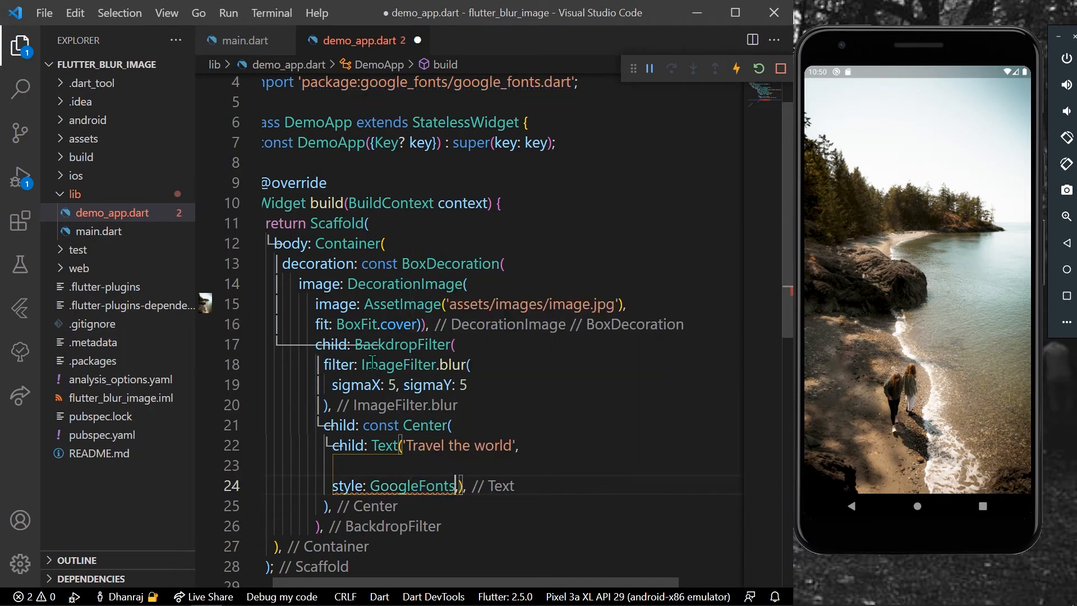
type(".tradeWinds(")
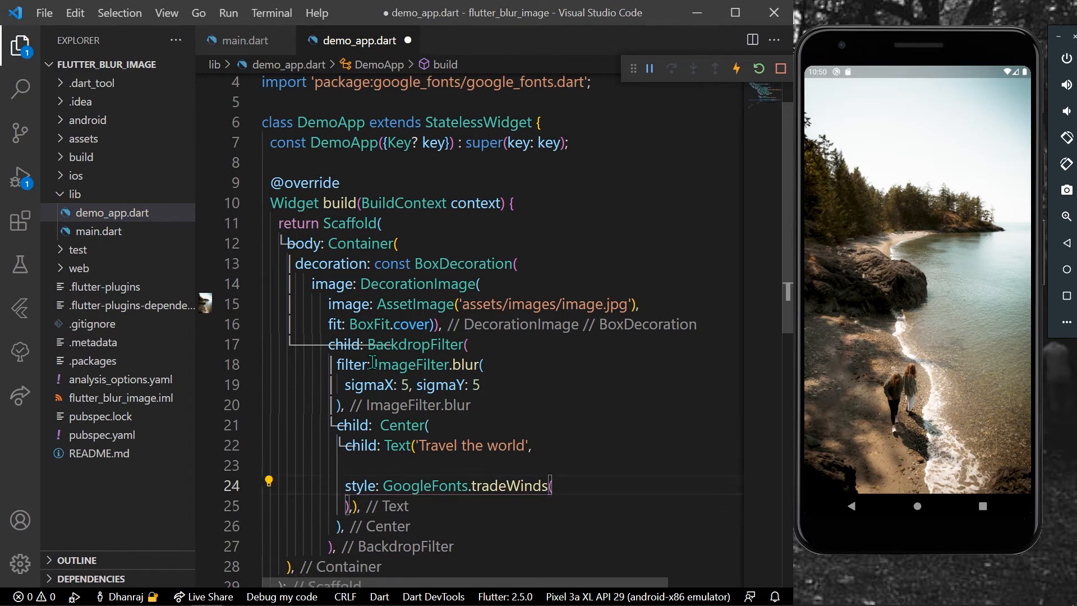
type("fon")
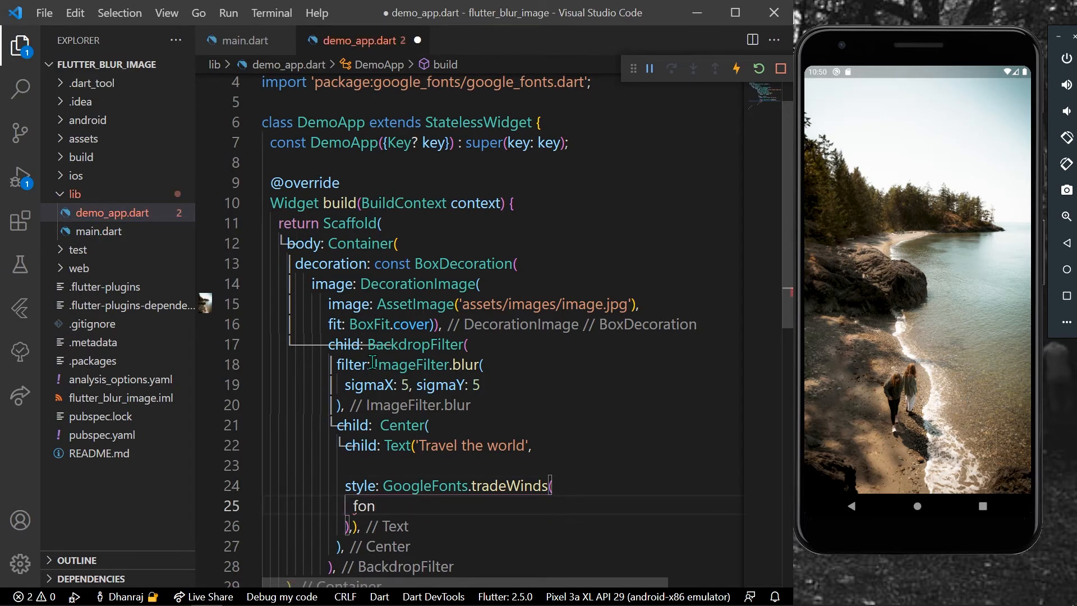
type("size")
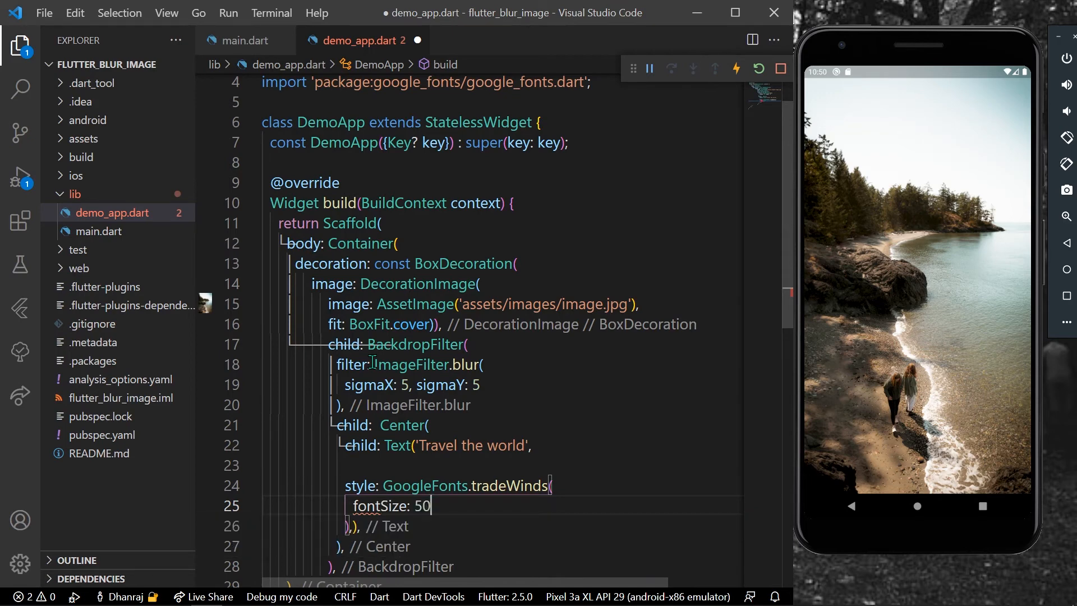
type(", co")
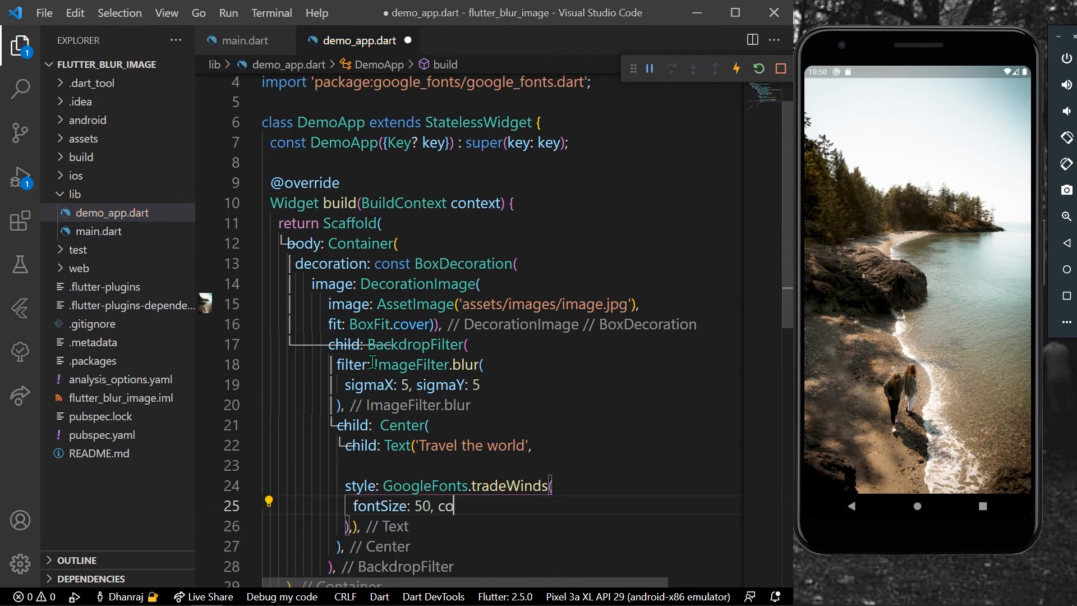
type("lorCol")
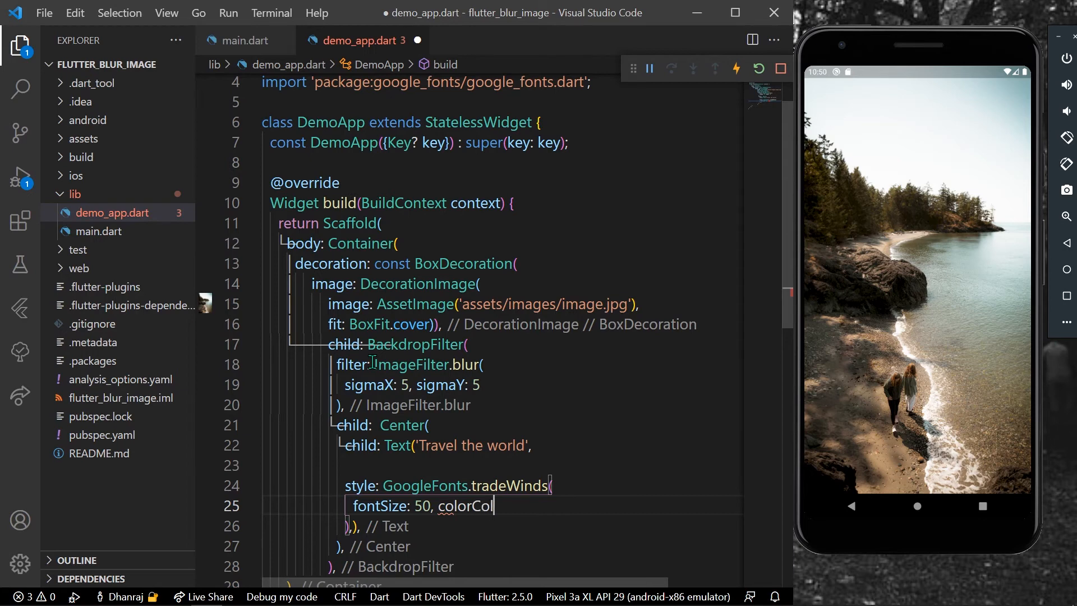
type("ors.white")
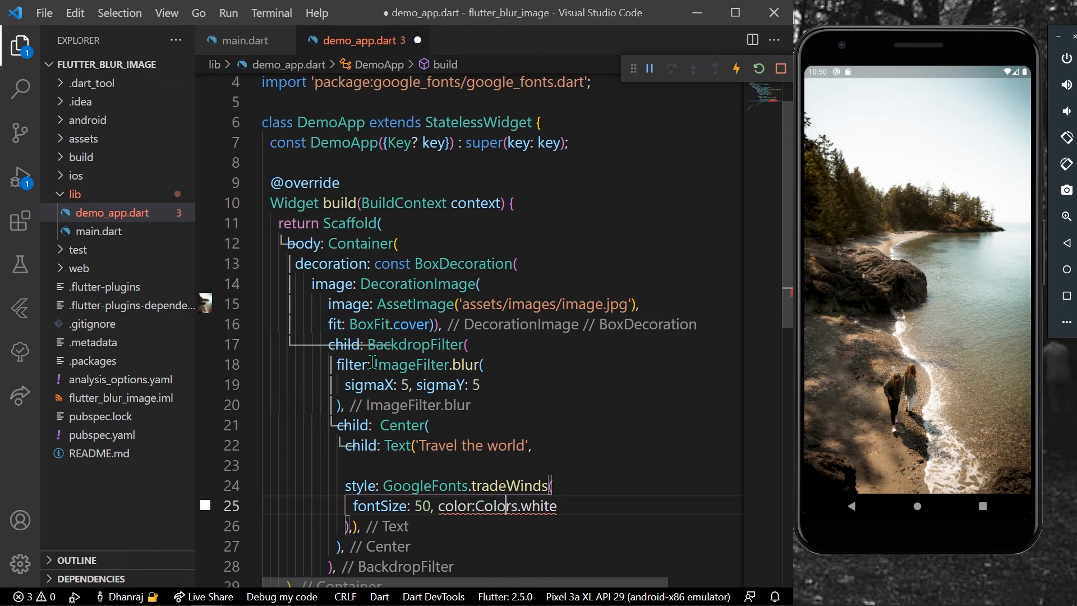
Save to format and hot reload, then add an empty line after 'Travel the world'
type("\" \"")
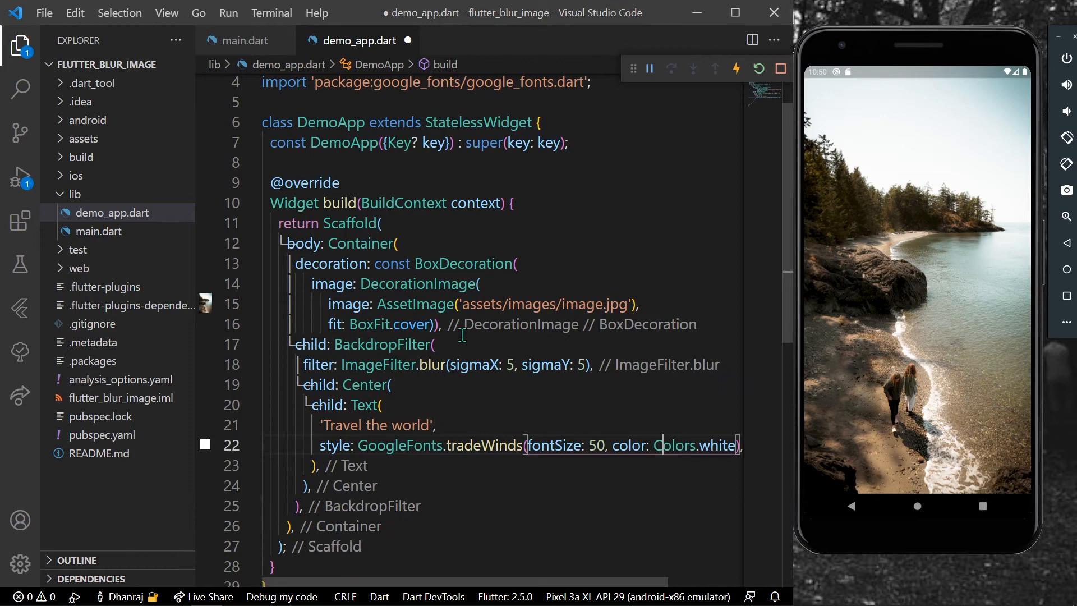
key("ctrl+s")
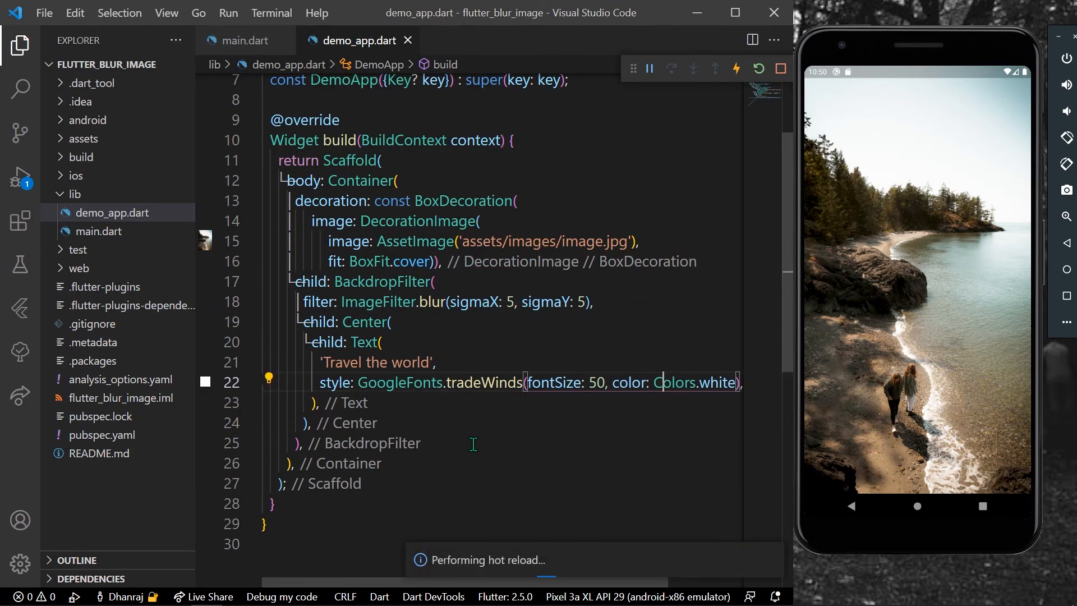
left_click(758, 68)
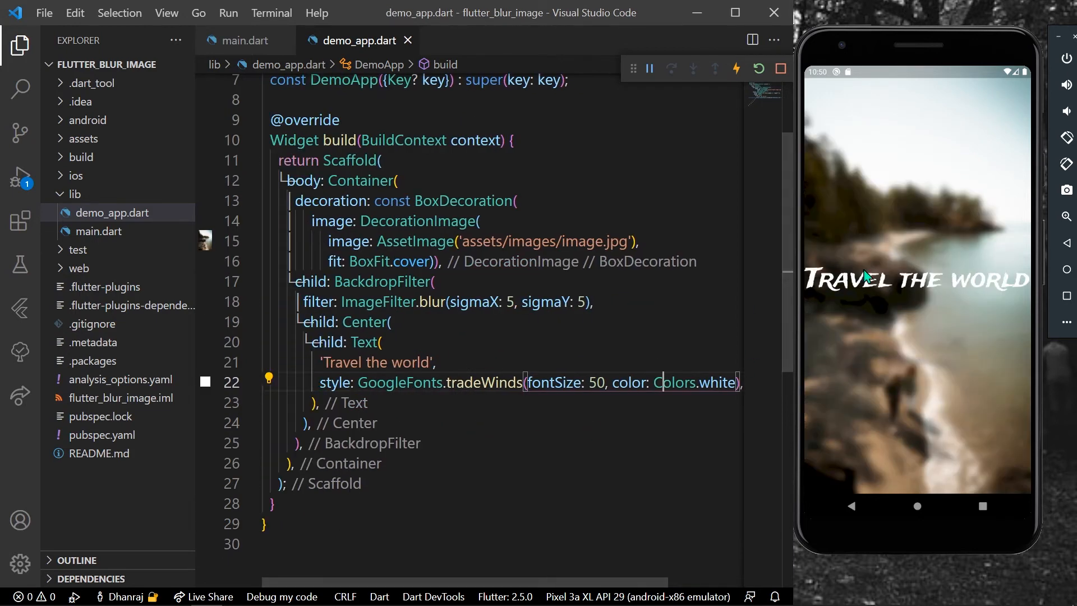
key("Enter")
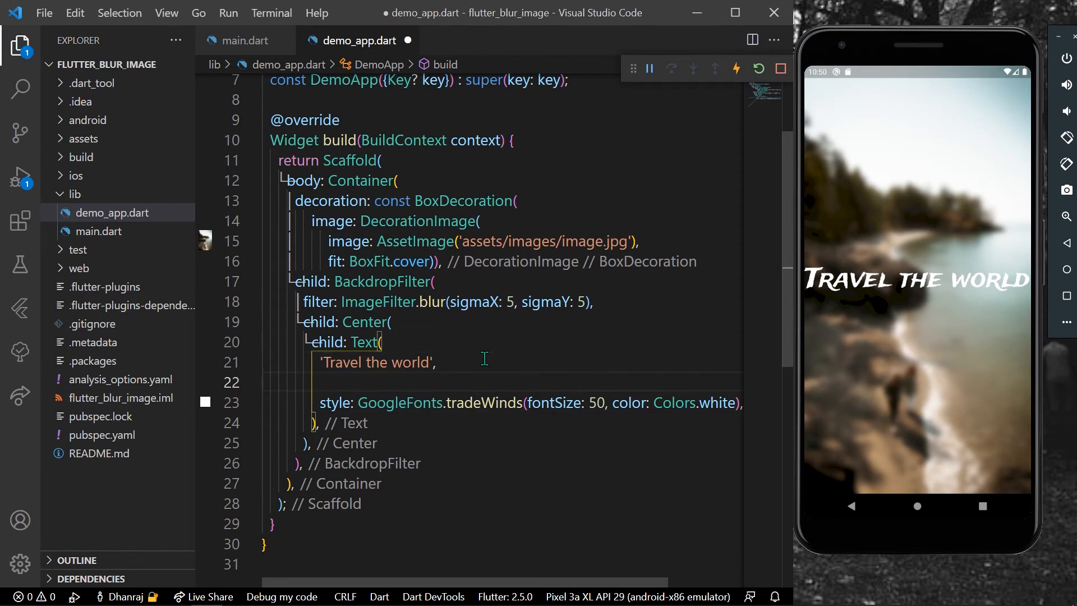
Add textAlign: TextAlign.center to the 'Travel the world' Text
type("textAlign:")
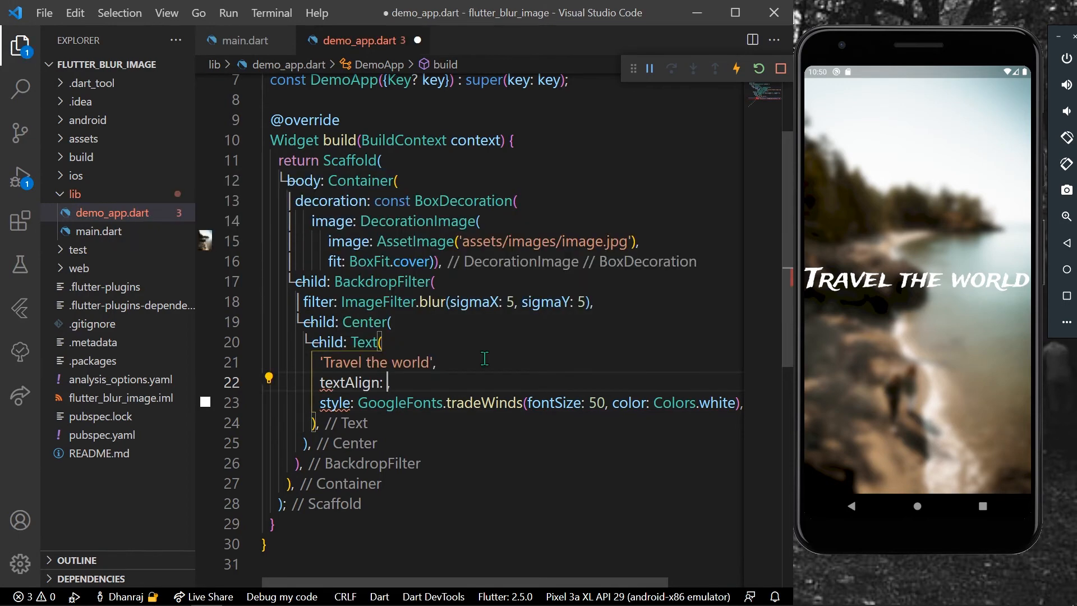
type("TextAl,")
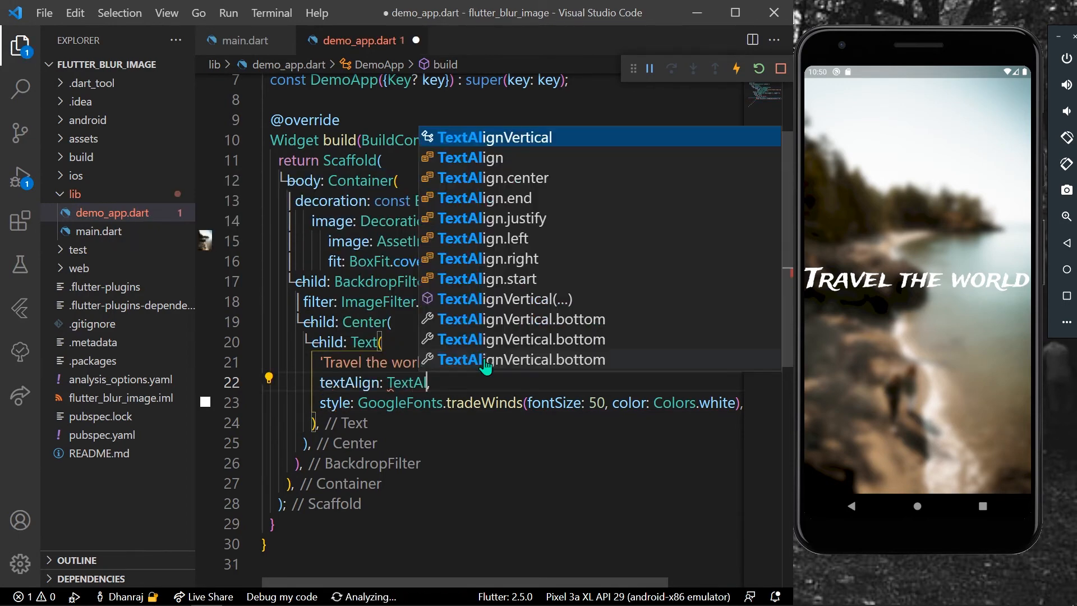
type("Ai")
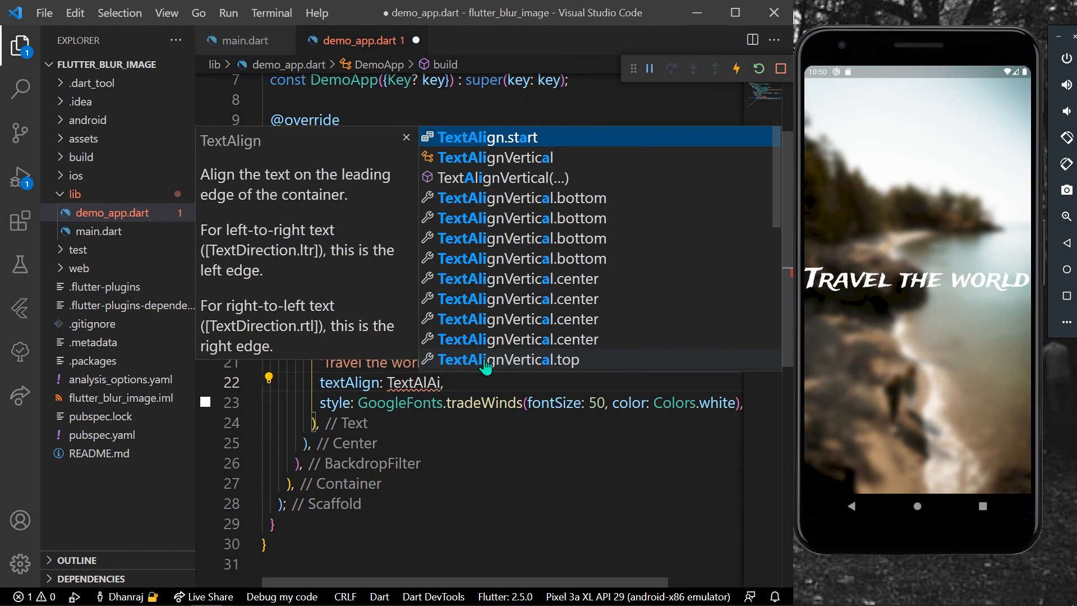
type("center")
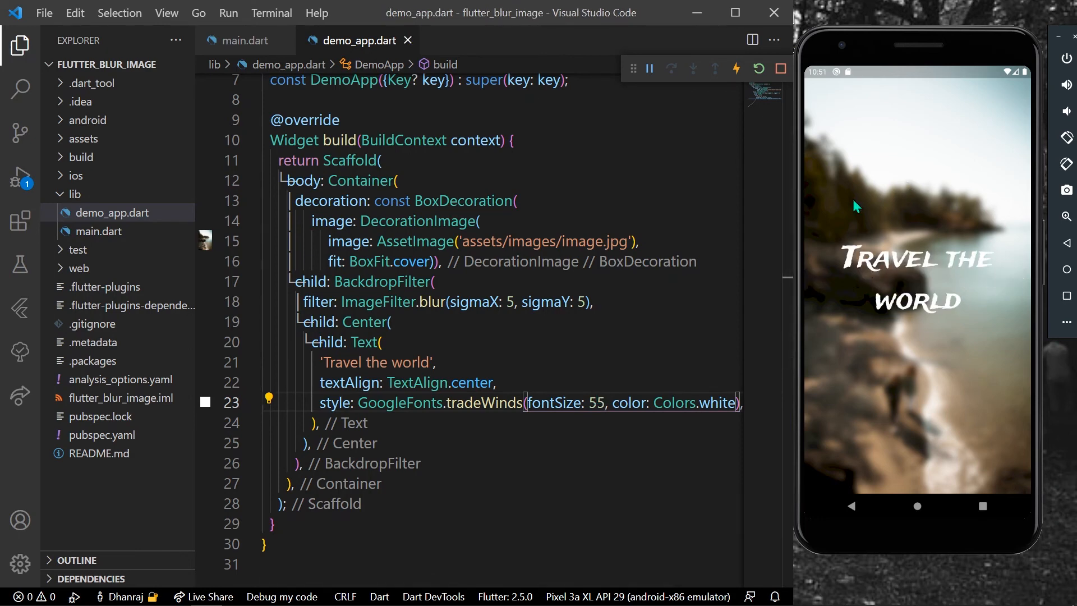
mouse_move(837, 331)
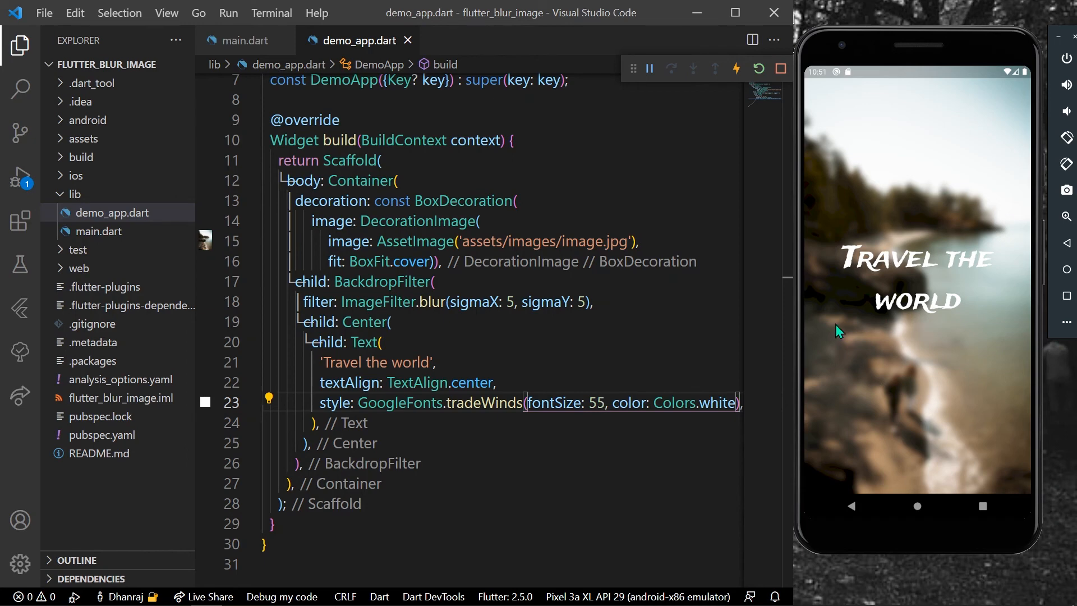
mouse_move(920, 235)
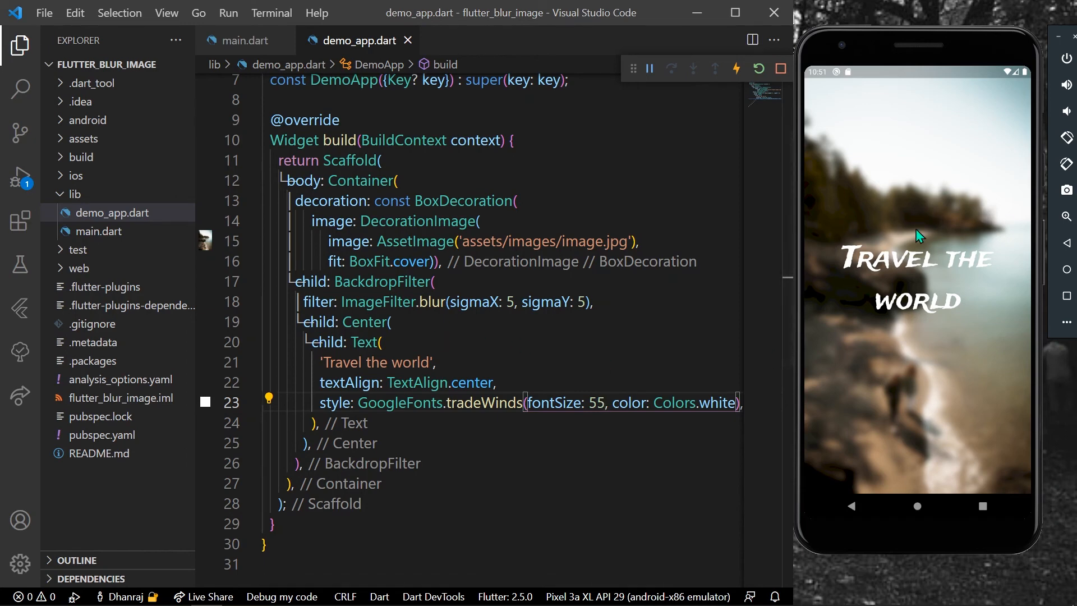
mouse_move(893, 395)
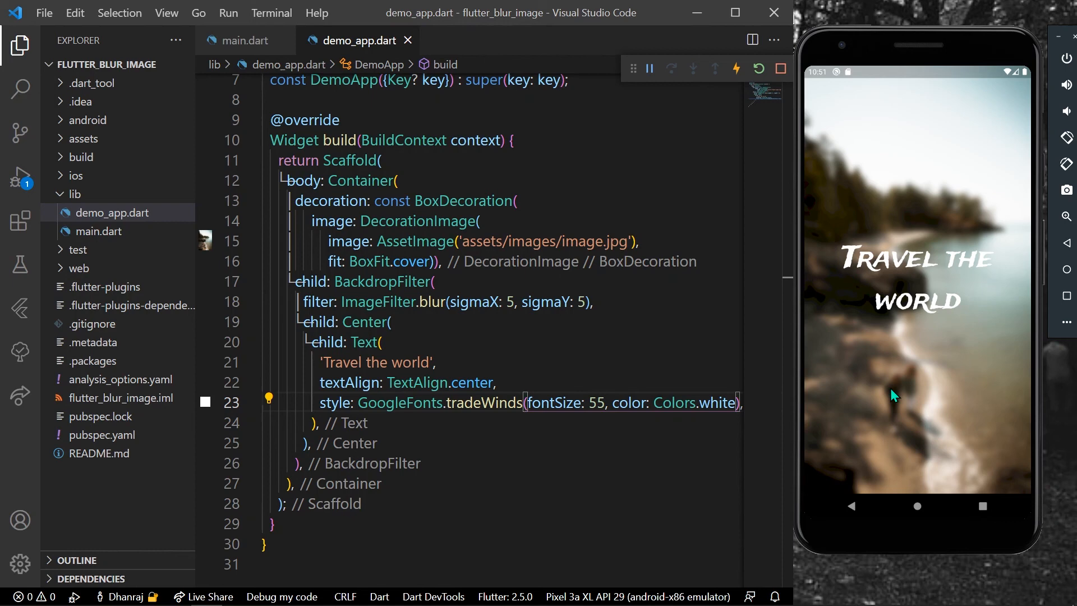